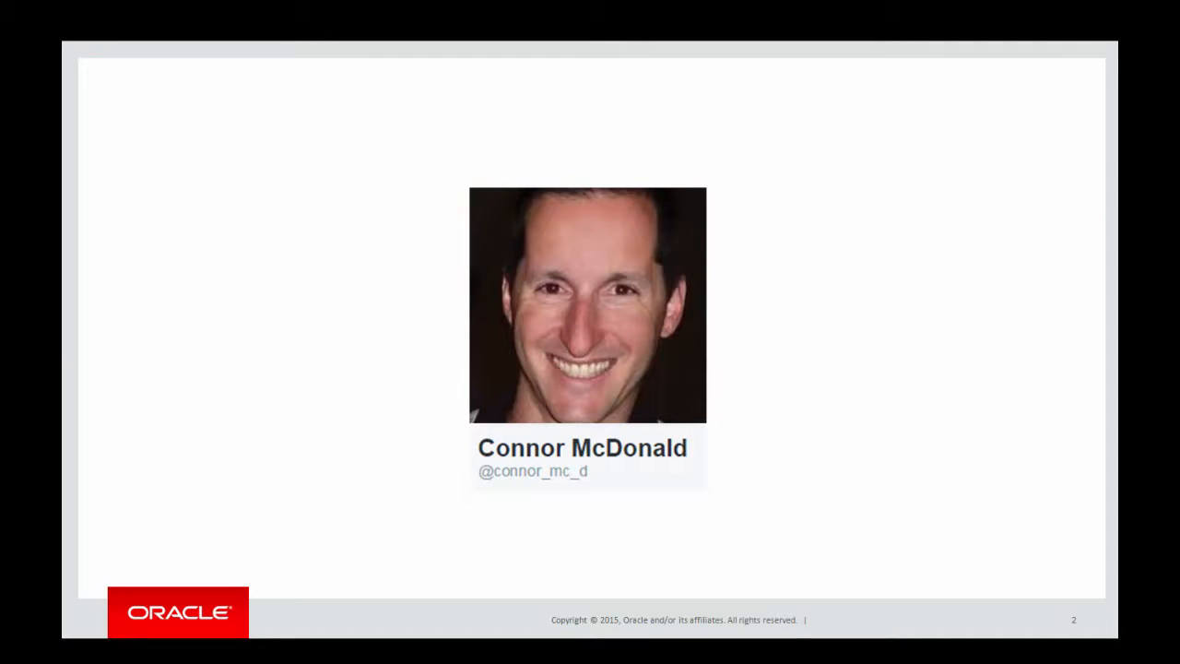
Advance past the intro slide and run select * from t, which returns no rows
key(right)
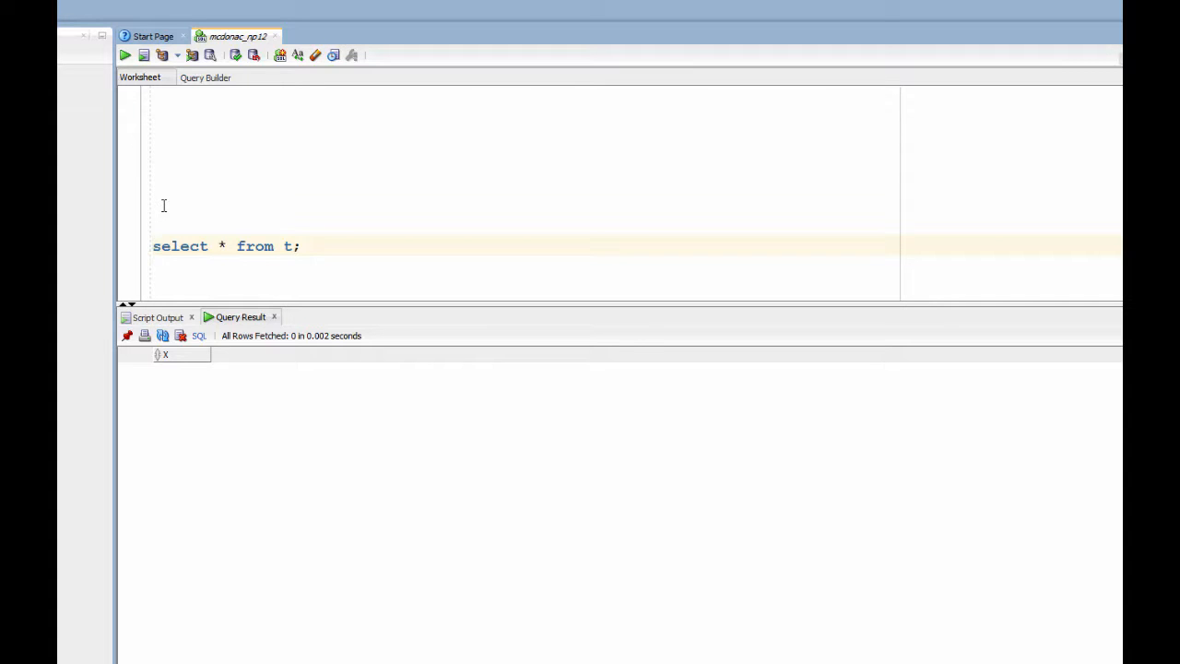
Run select * from t order by x, then select * from t1 returning values 1 to 14
click(122, 55)
text( order by x)
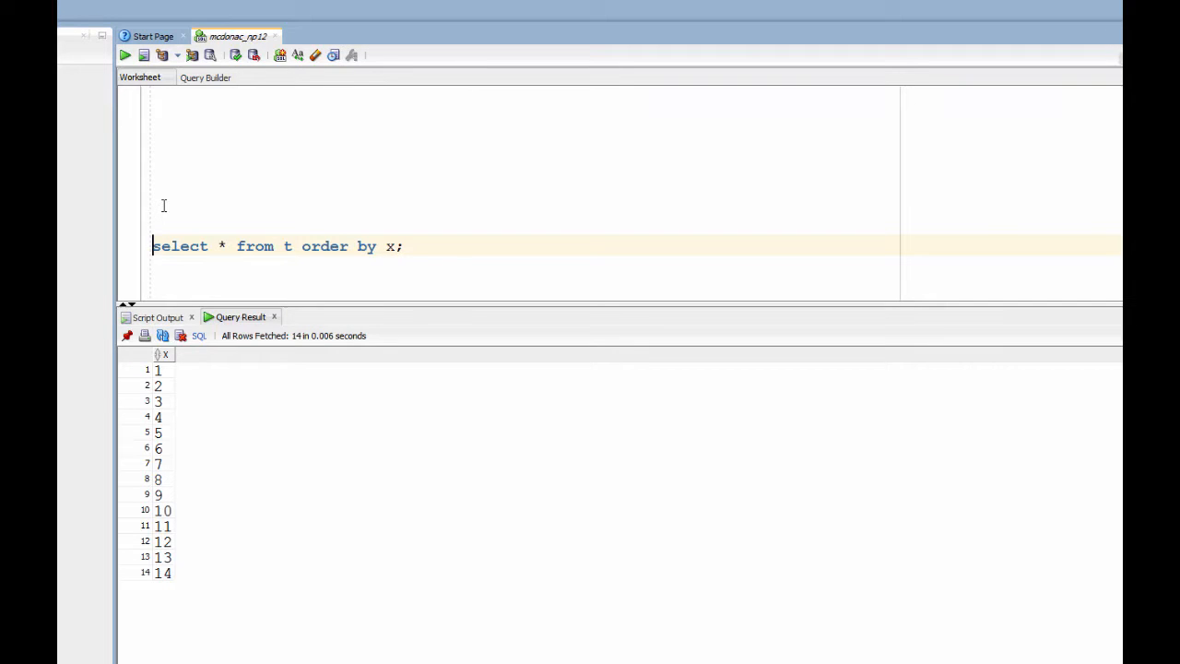
click(118, 53)
text(1)
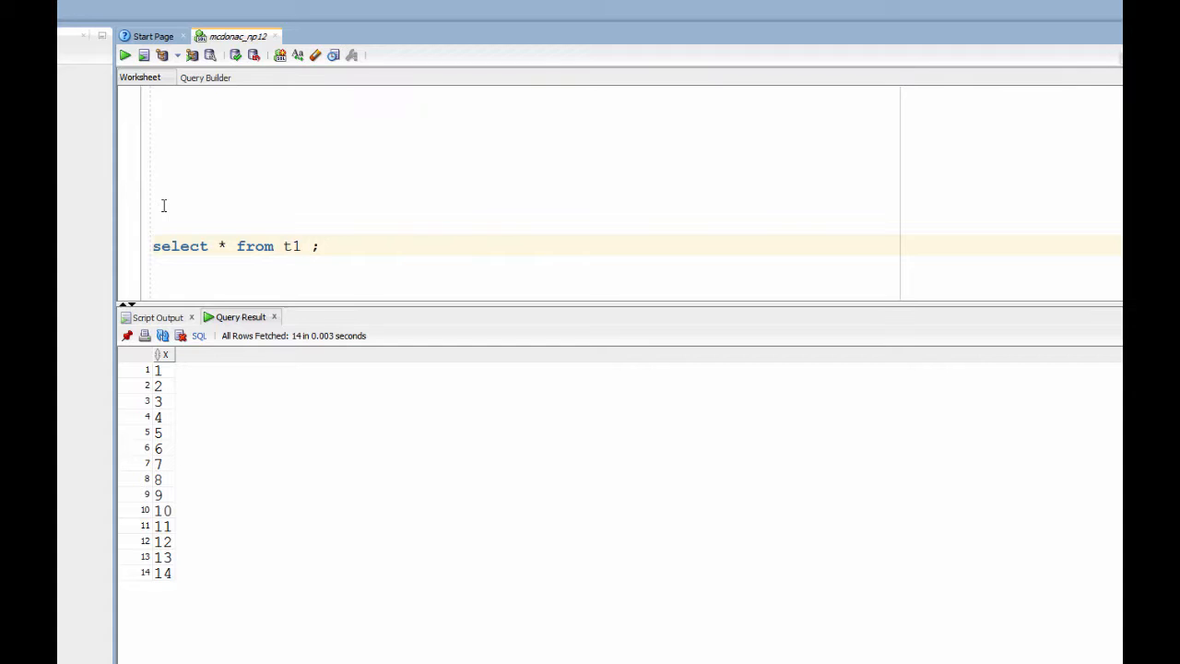
Sort t1 by to_number(x), hitting ORA-01722 on AA, then rewrite the sort as lpad(x,10)
click(120, 56)
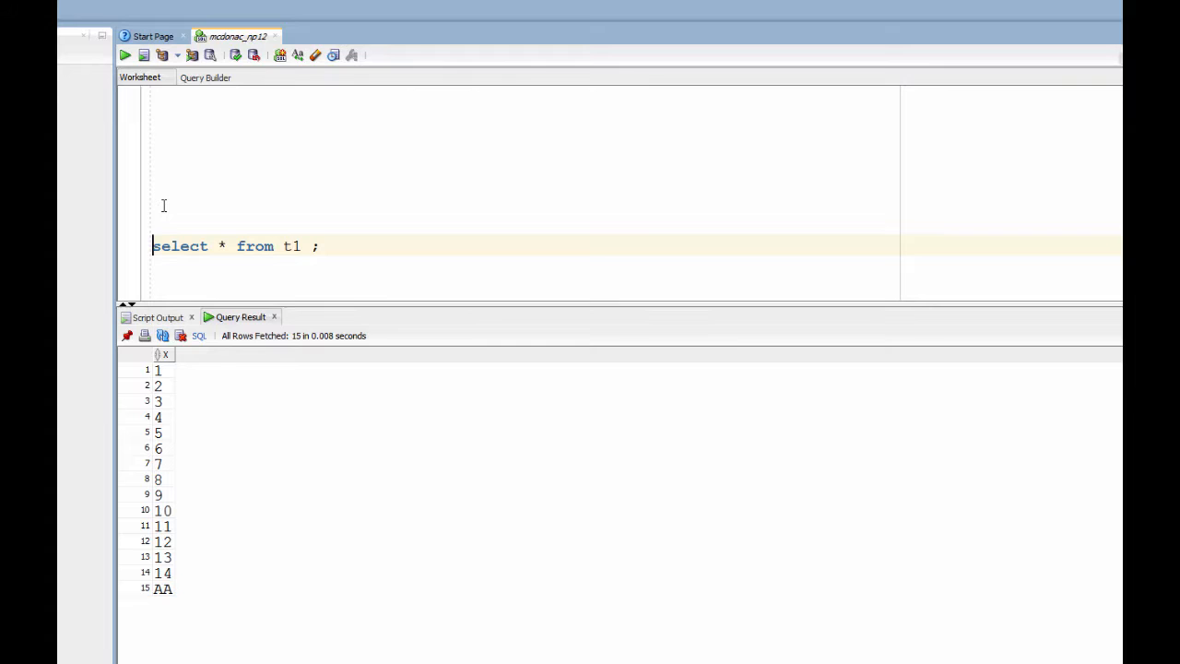
text(order by to_number(x))
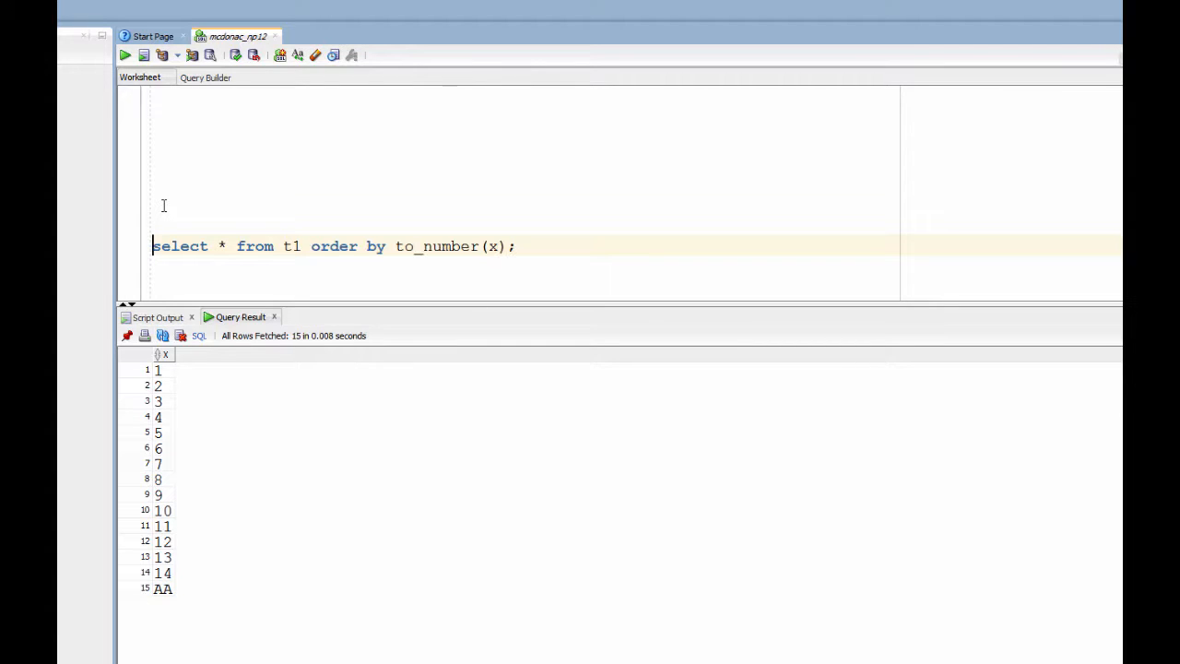
click(118, 54)
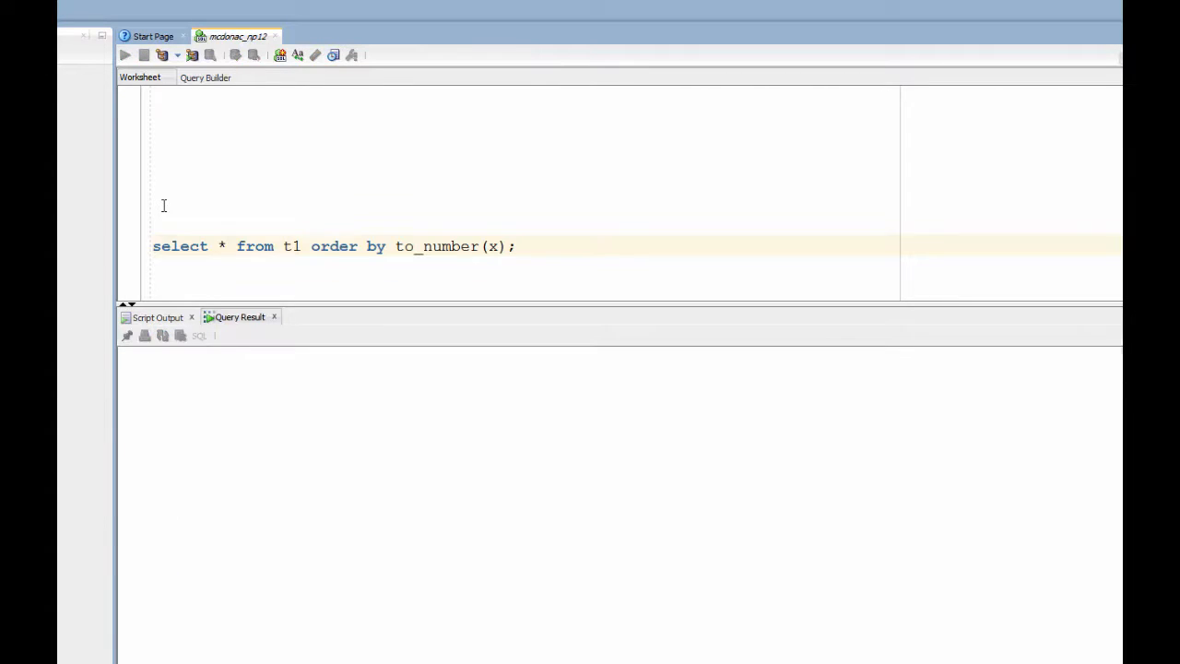
click(121, 55)
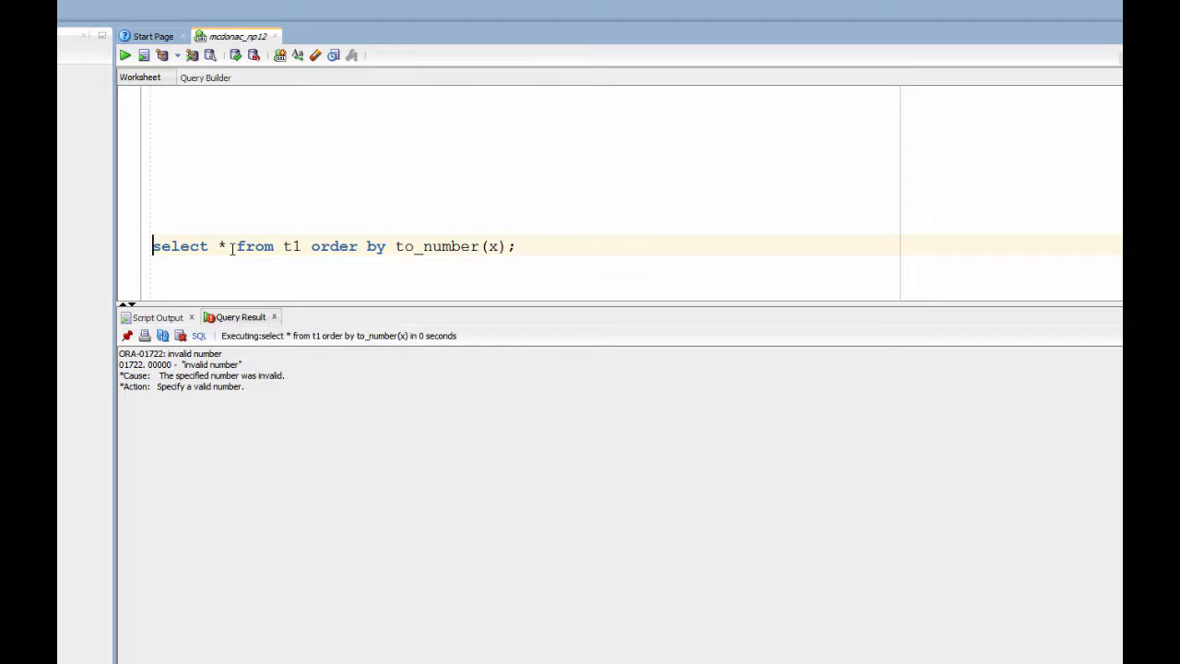
text(lpad(x,10))
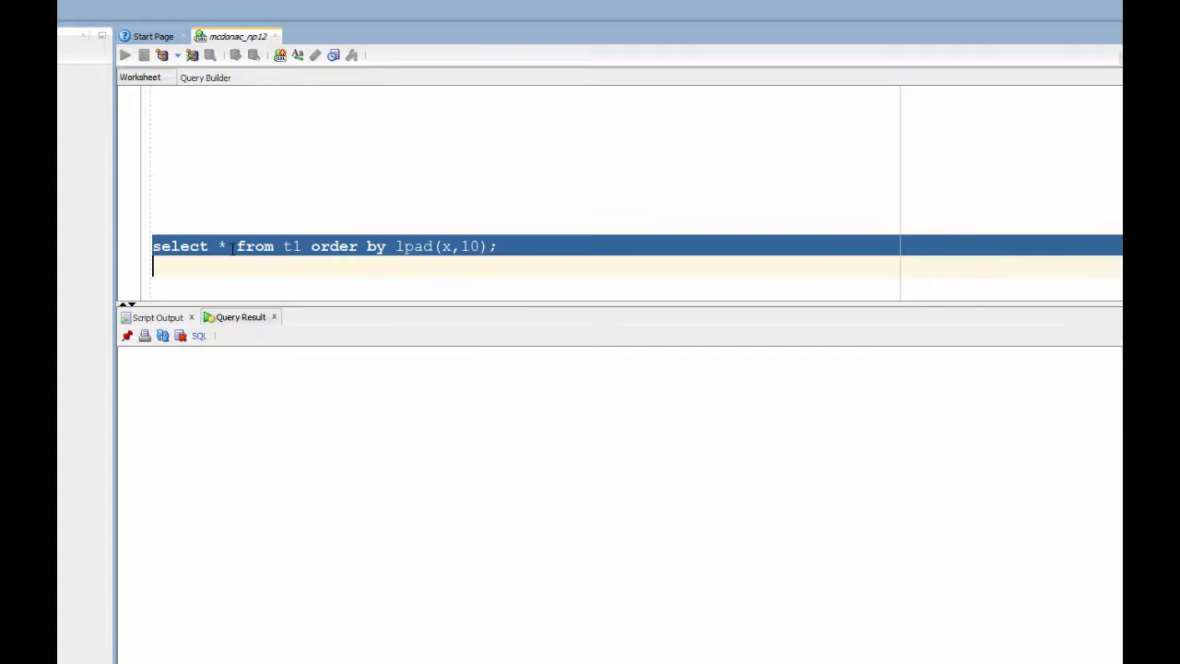
Run the lpad(x,10) sort so AA comes last, then enter select * from t2; listing dotted values
click(118, 55)
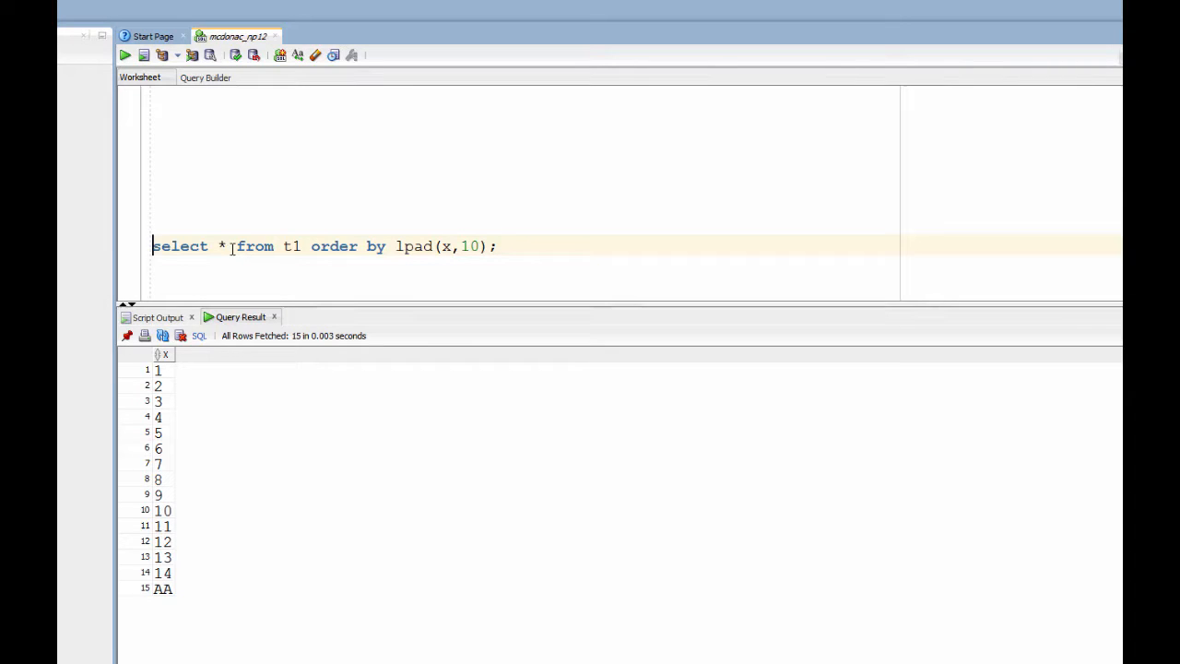
text(select * from t2;)
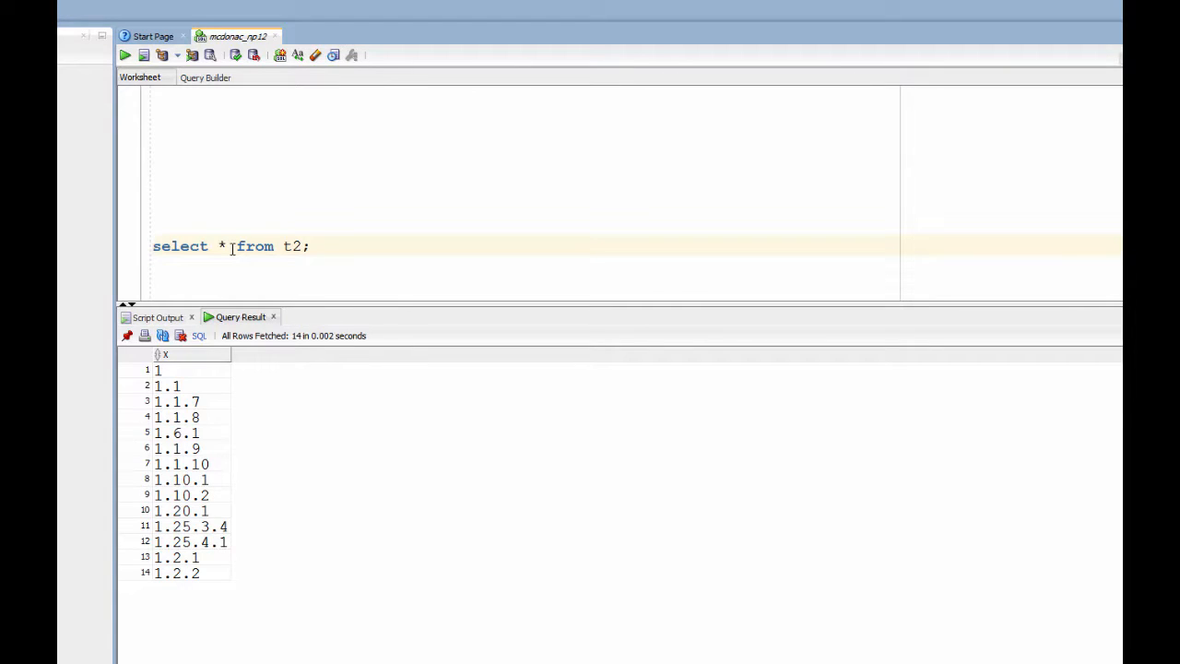
Run a numeric sort of t2 that fails with invalid number, then write the instr dot-position query
text(order by lpad(x,10))
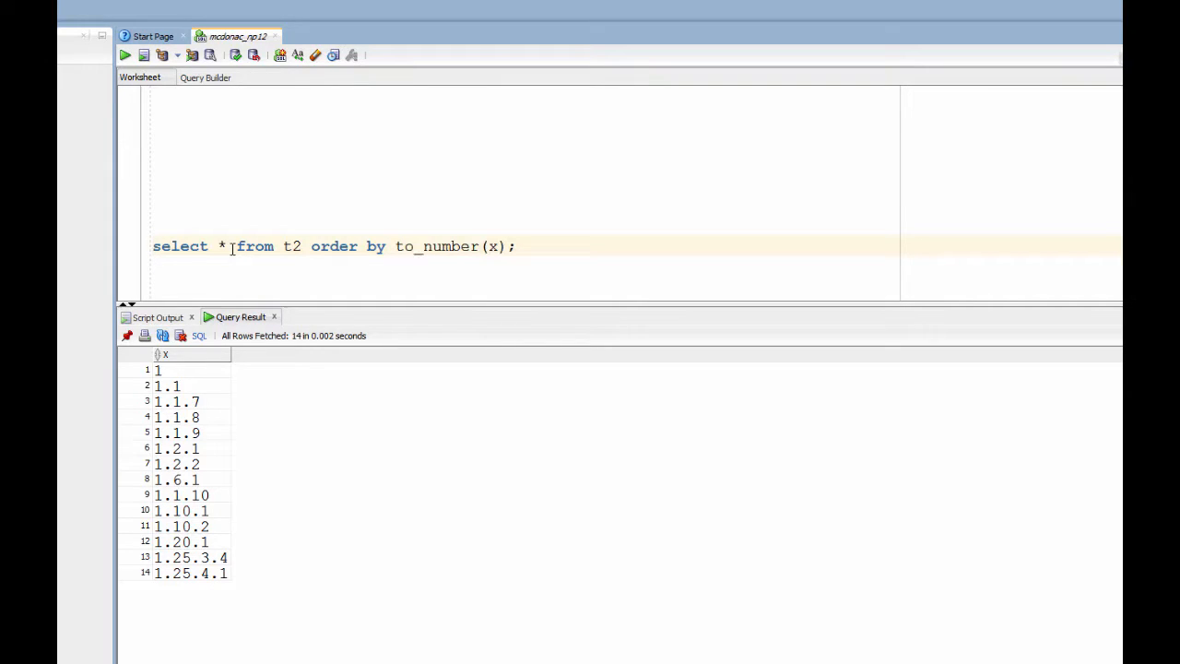
click(120, 55)
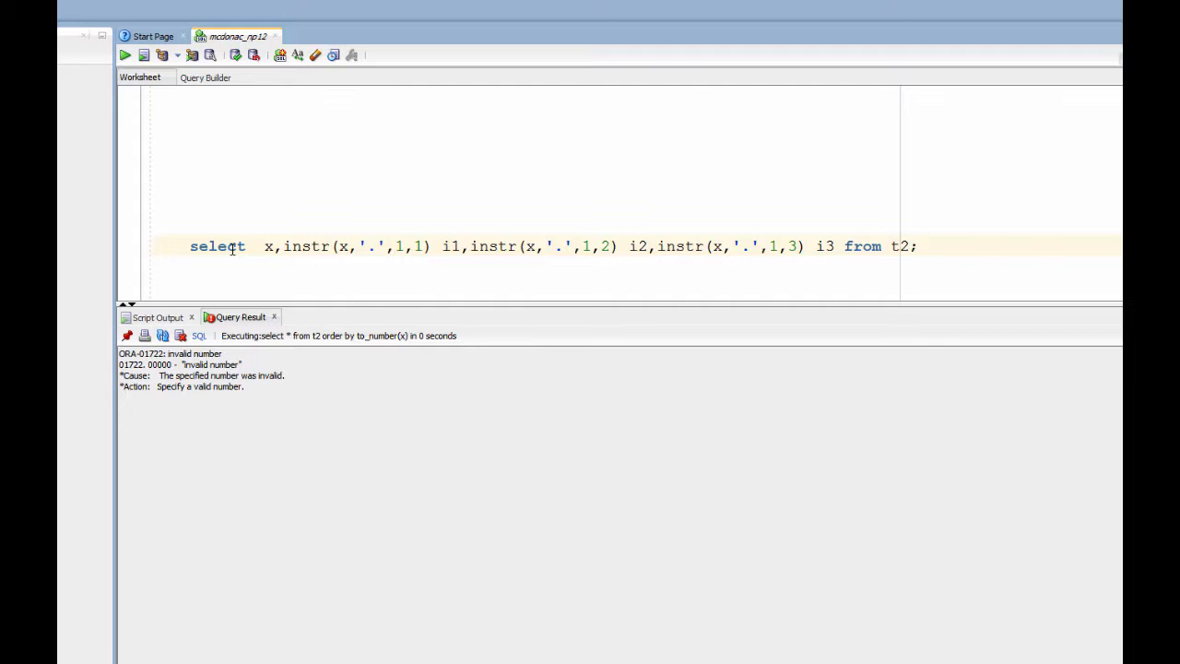
Run the outer select extracting c1 and c2 via CASE/SUBSTR and mark the stray bracket before 0
click(118, 55)
text(case when i2 > 0 then substr(x,i1+1,i2-i1-1) when i1 > 0 then substr(x,i1+1) end c2)
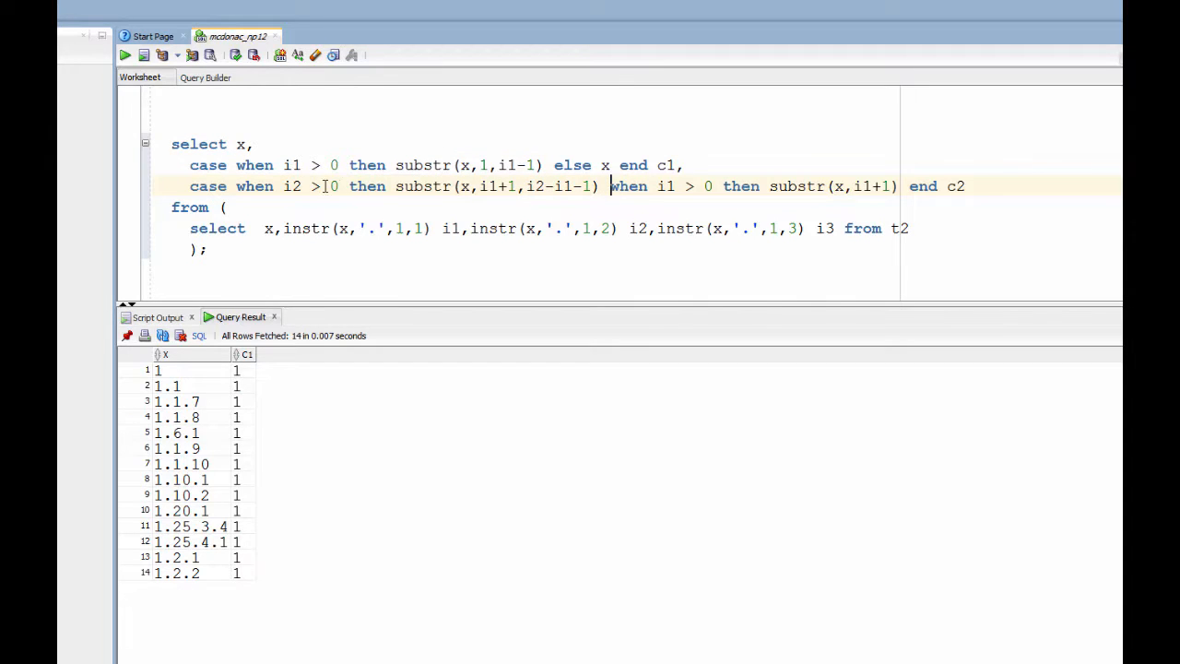
drag(281, 185, 341, 184)
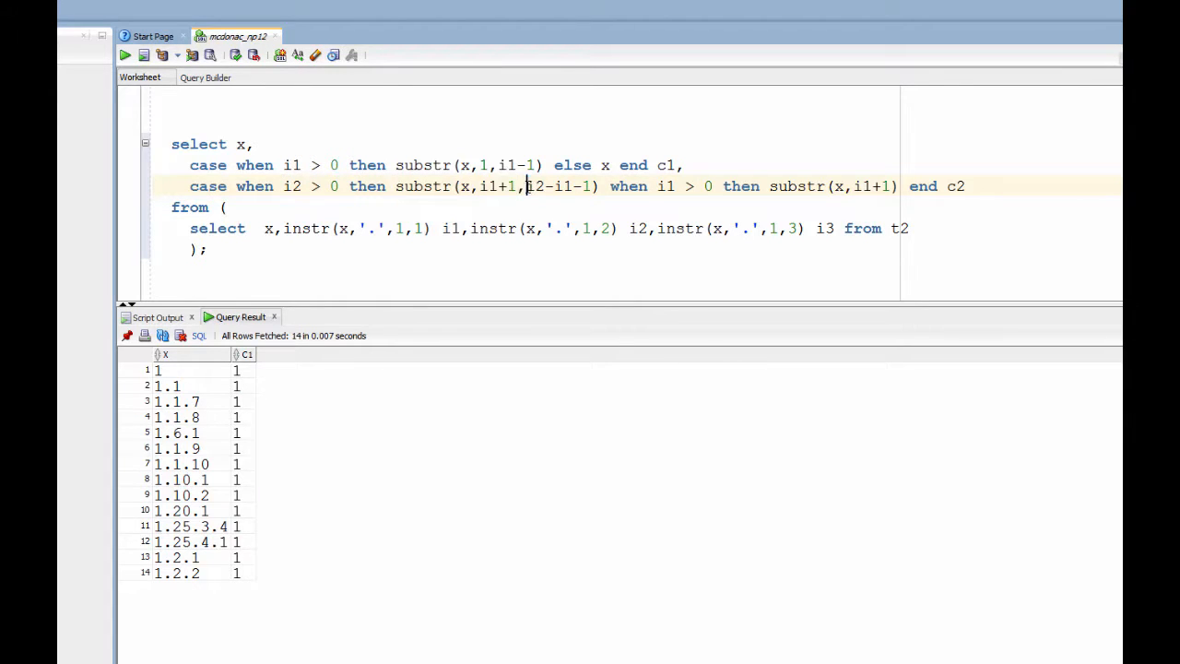
Add c3 and c4, order by lpad(c1,4), lpad(c2,4) nulls first..., and run the full hierarchy sort
drag(527, 185, 590, 185)
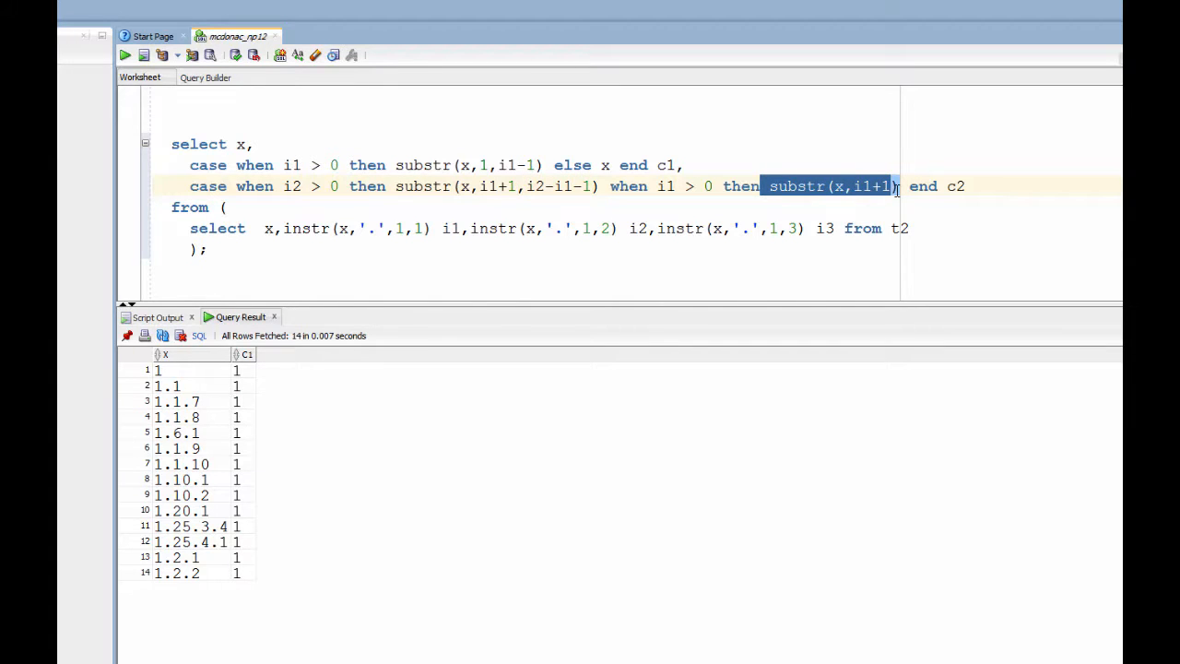
click(432, 184)
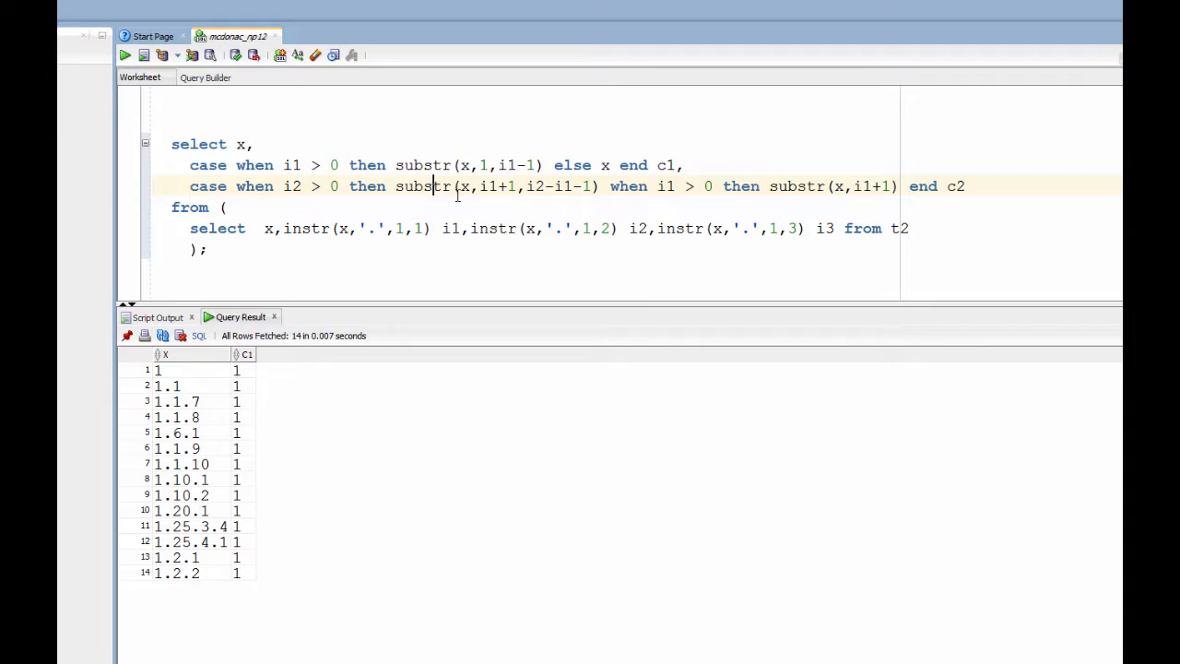
click(122, 55)
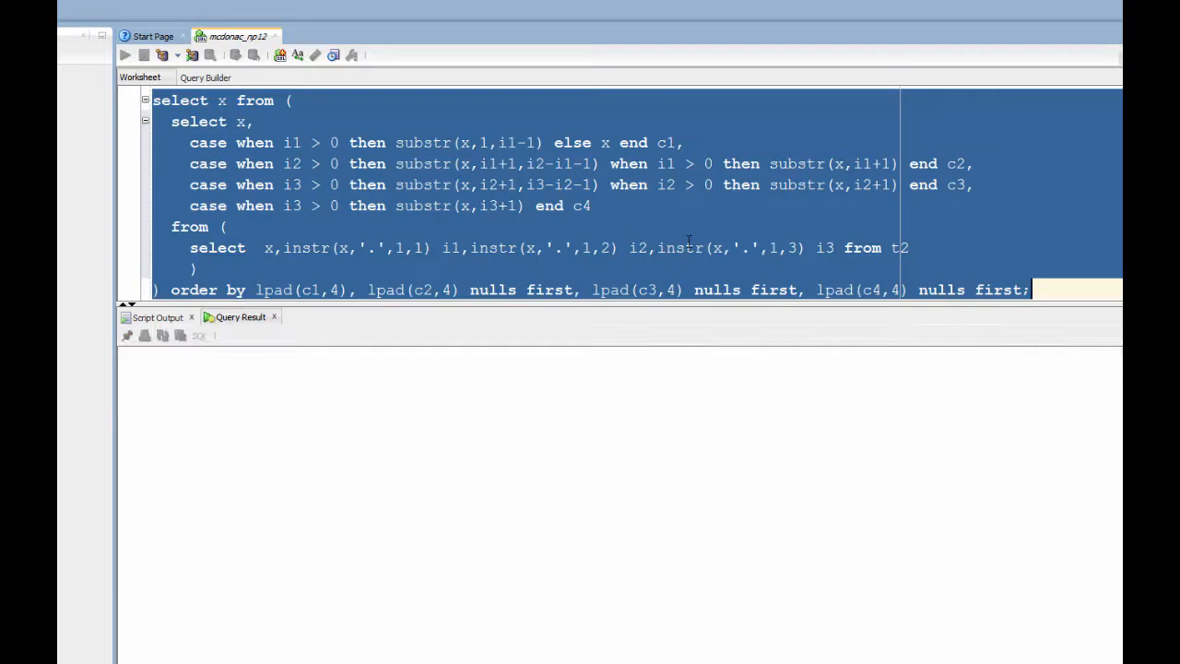
click(126, 55)
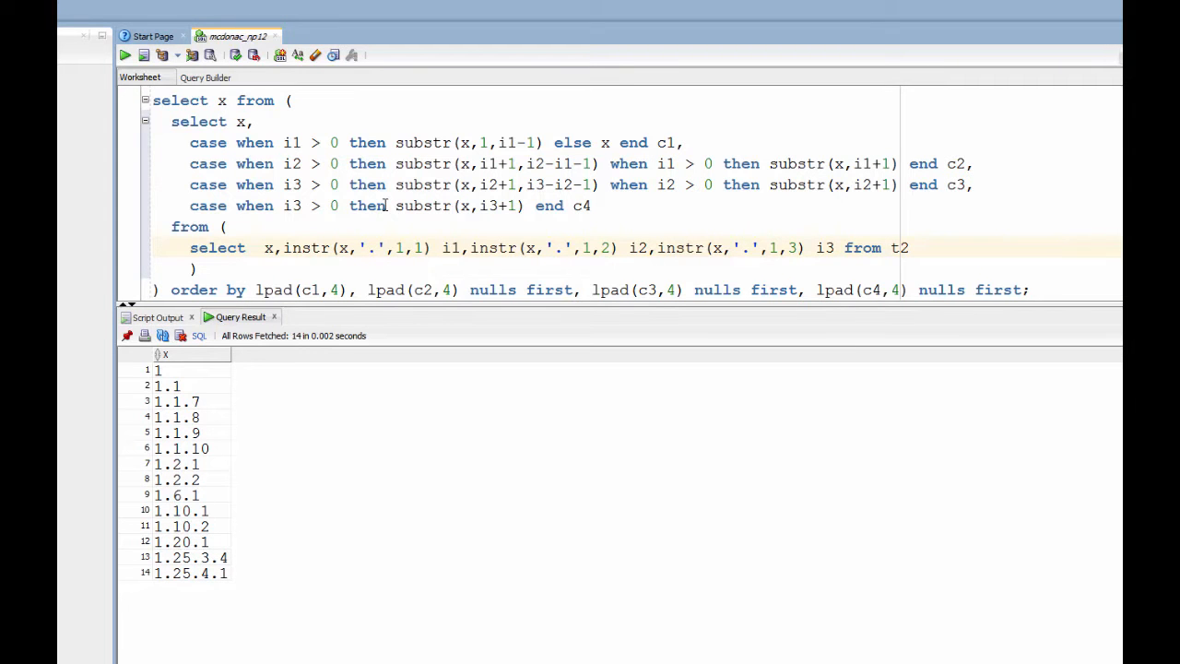